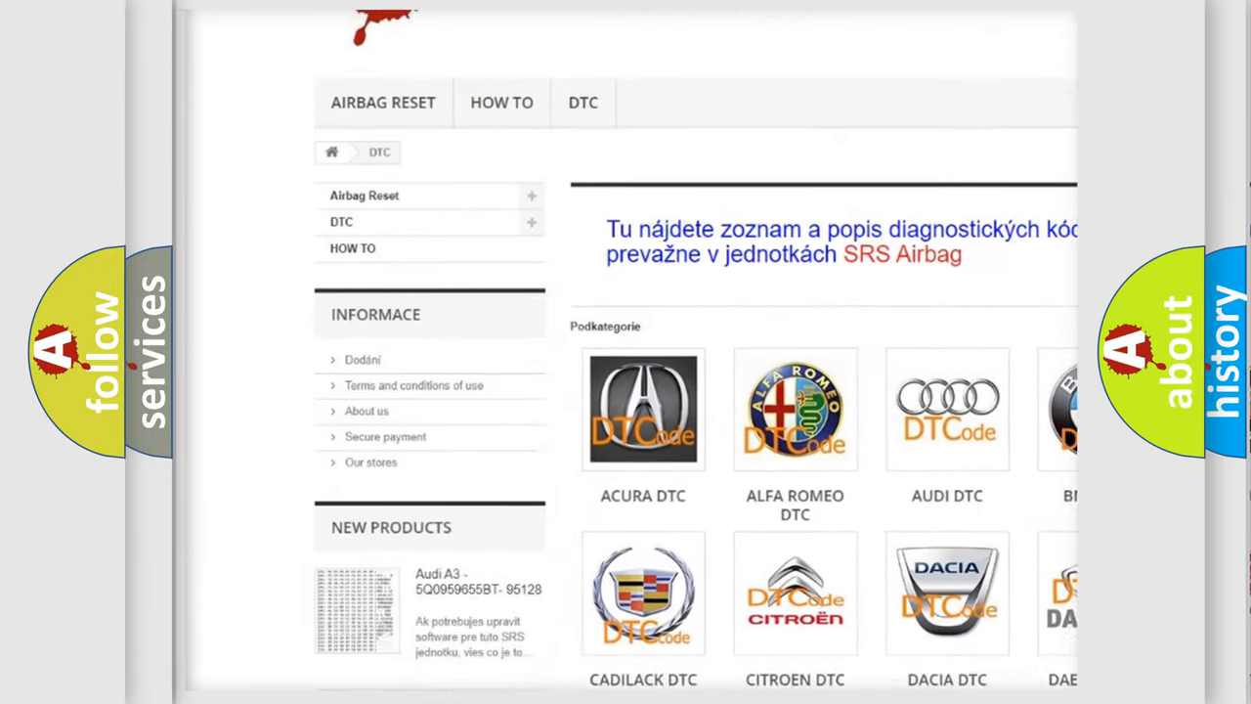
scroll("down", 3)
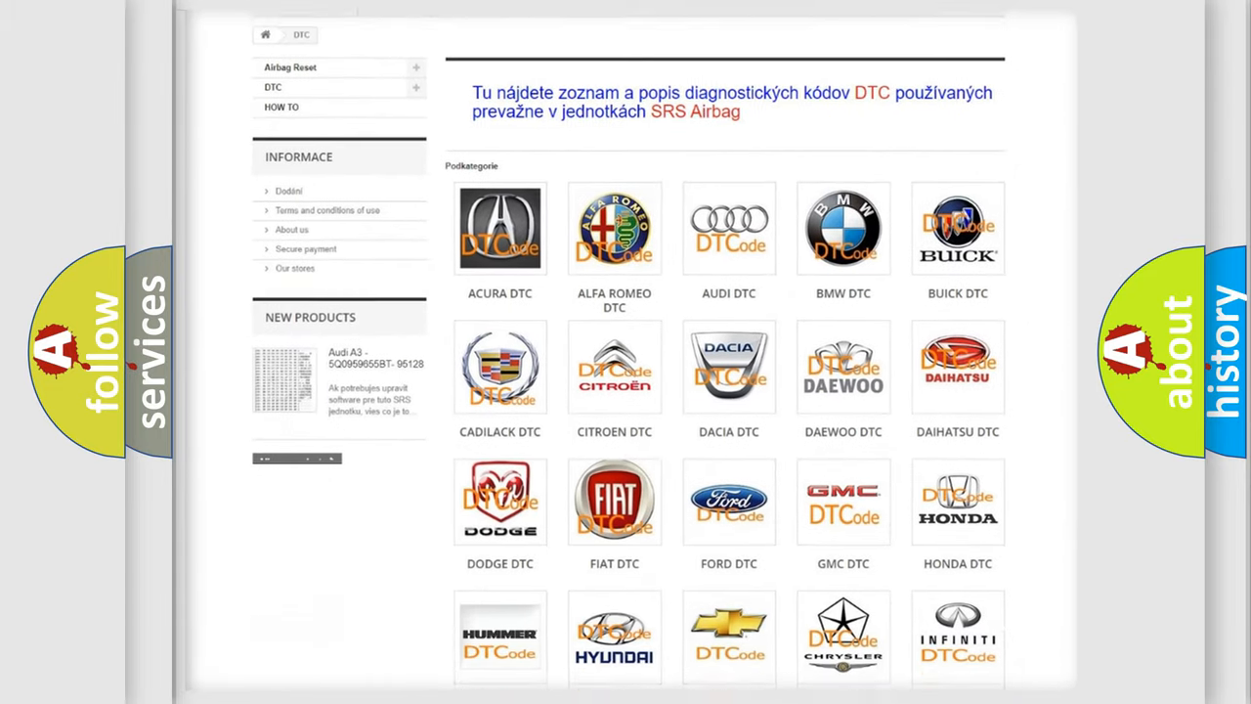
scroll("down", 3)
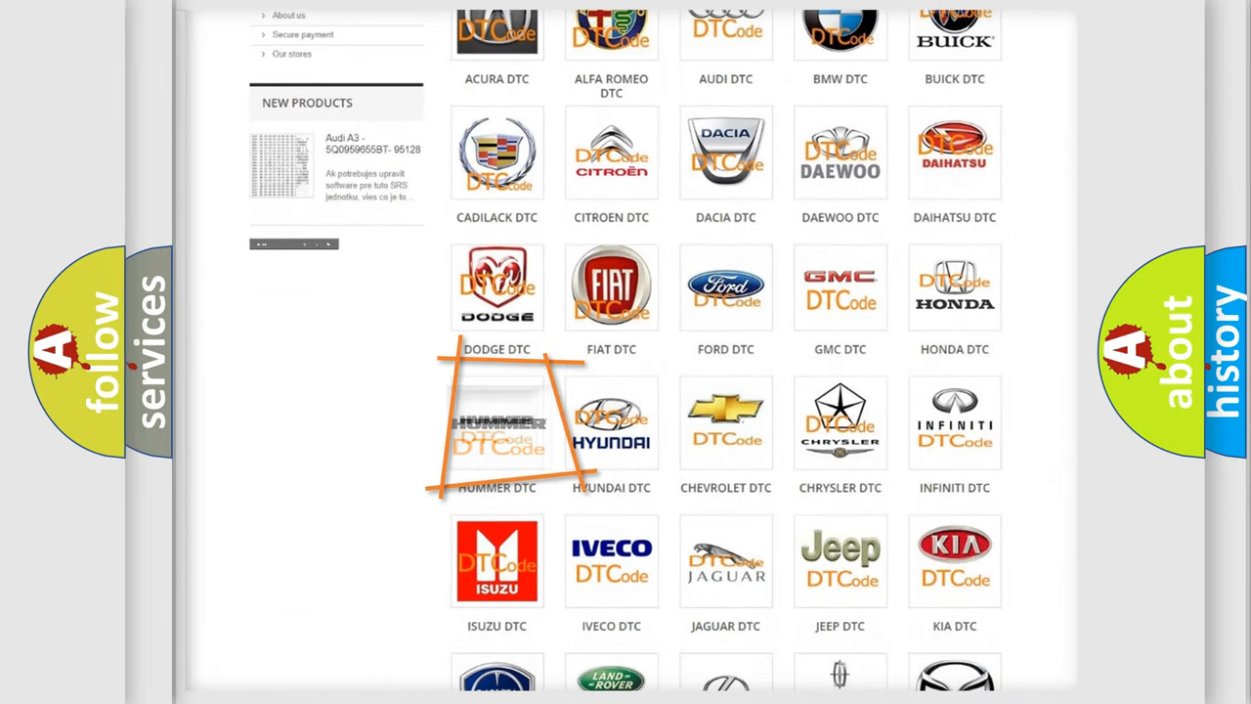